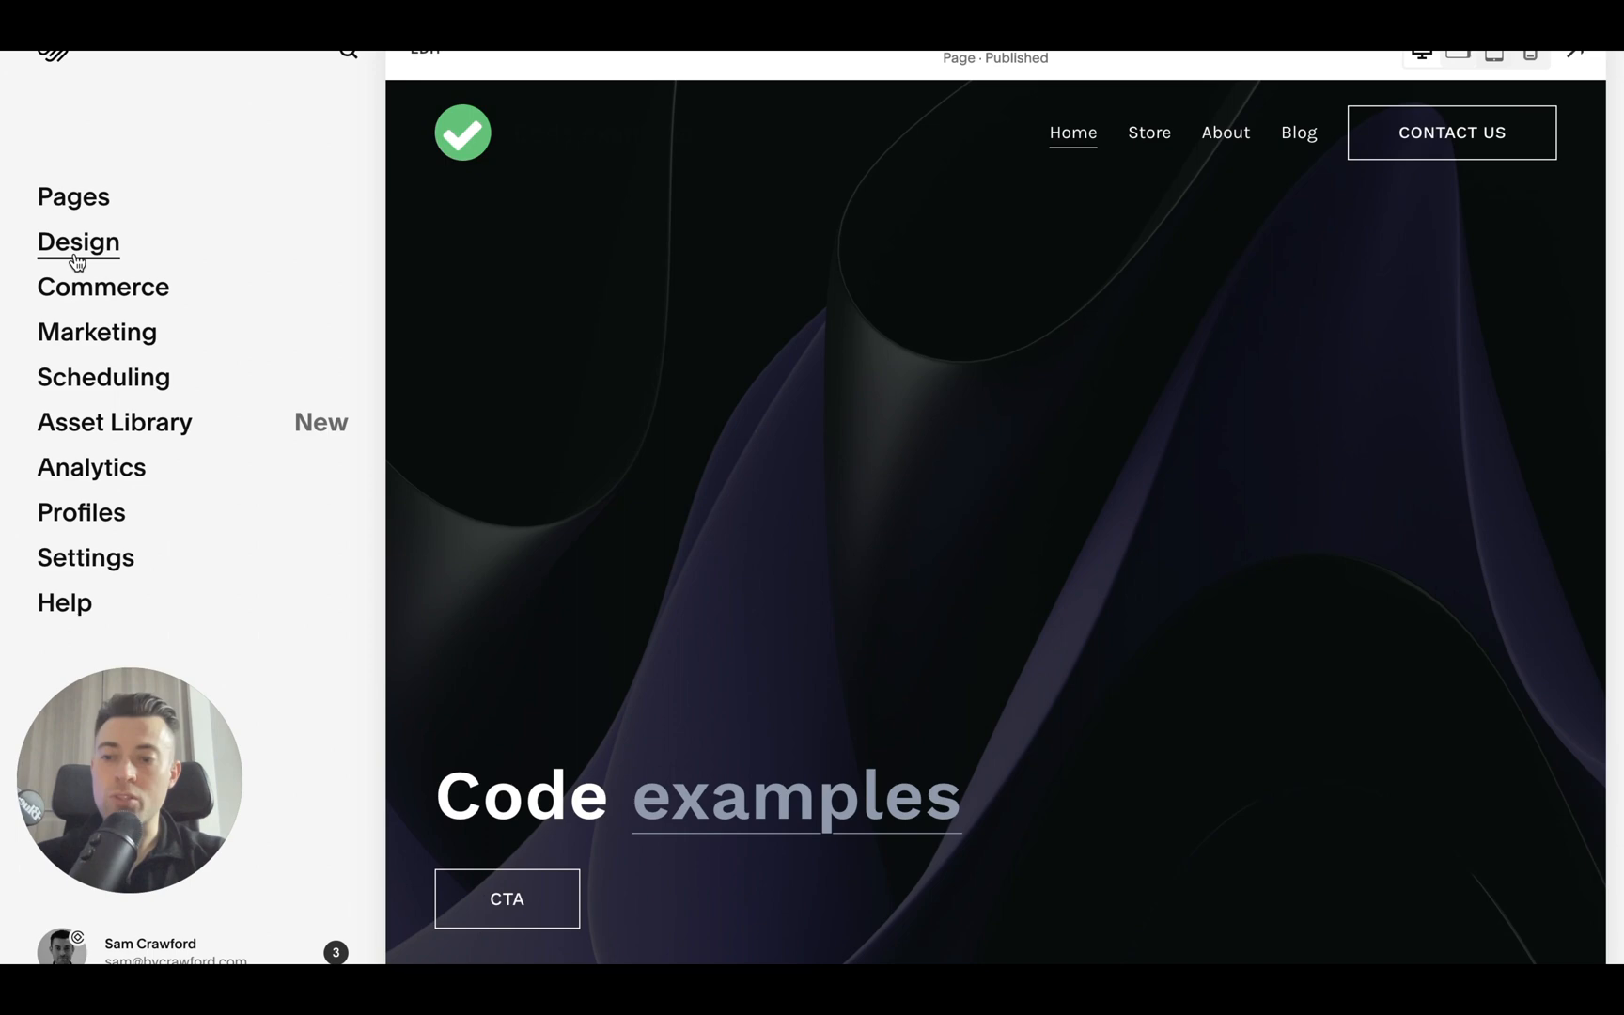
Step: Bring up the site's Design settings from the left sidebar
{"action": "left_click", "coordinate": [77, 241]}
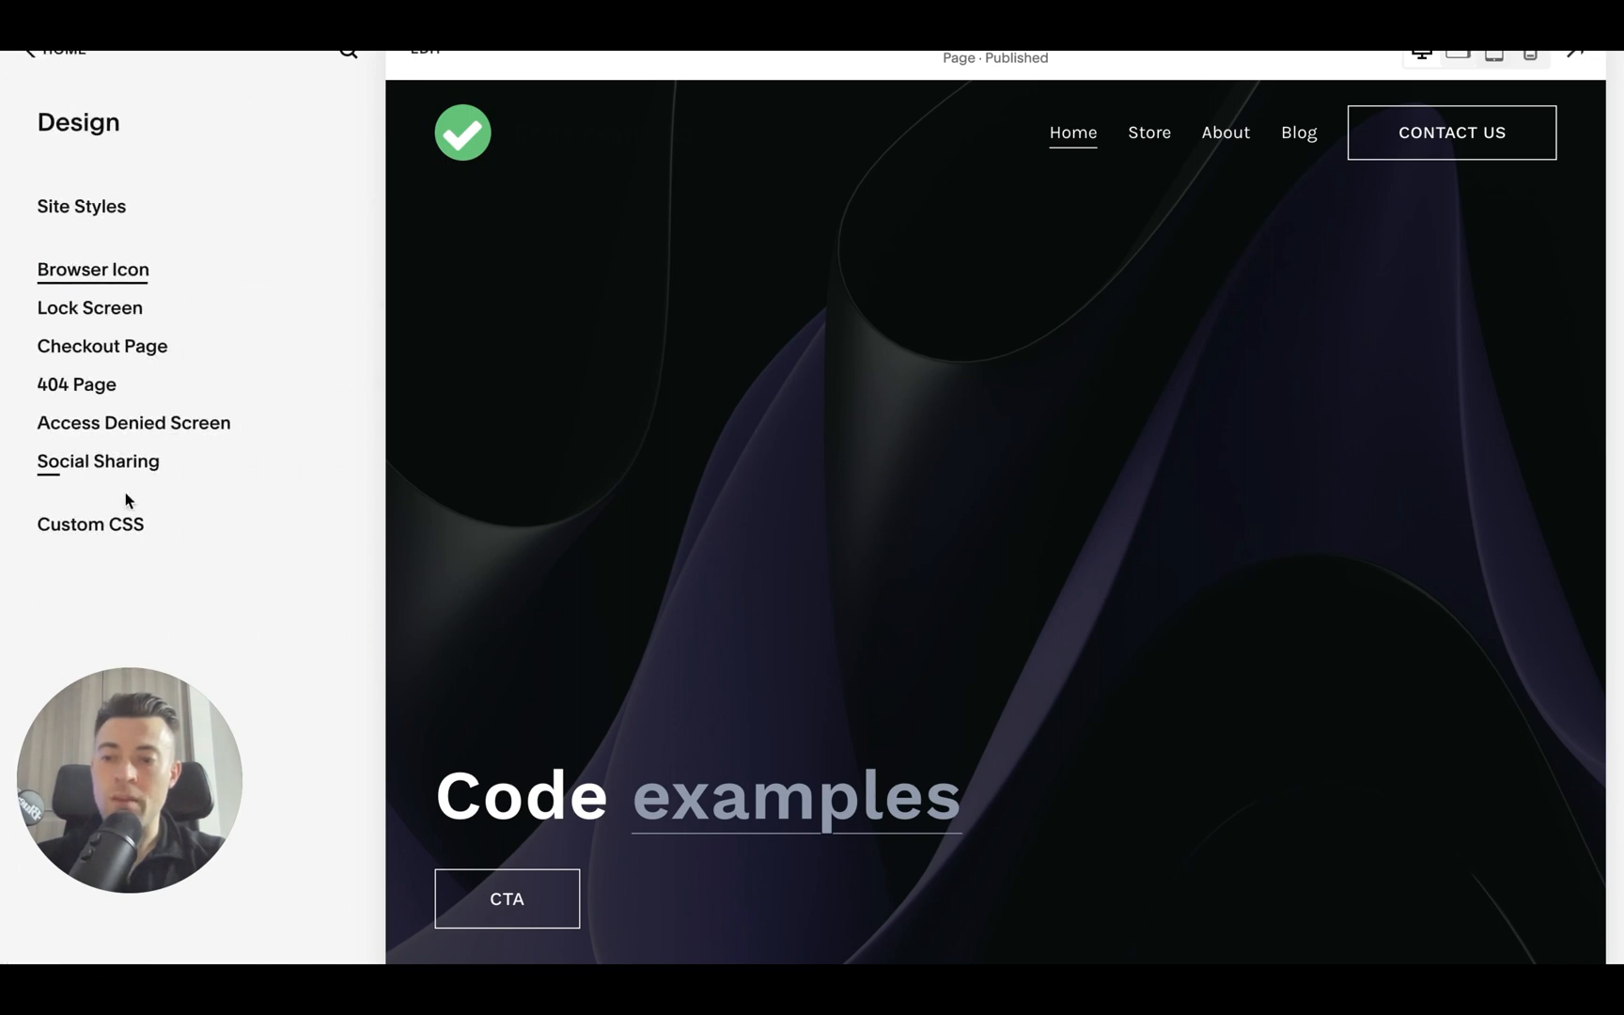
Step: Show the Custom CSS editor with its existing image-animation and pop-up rules
{"action": "left_click", "coordinate": [90, 525]}
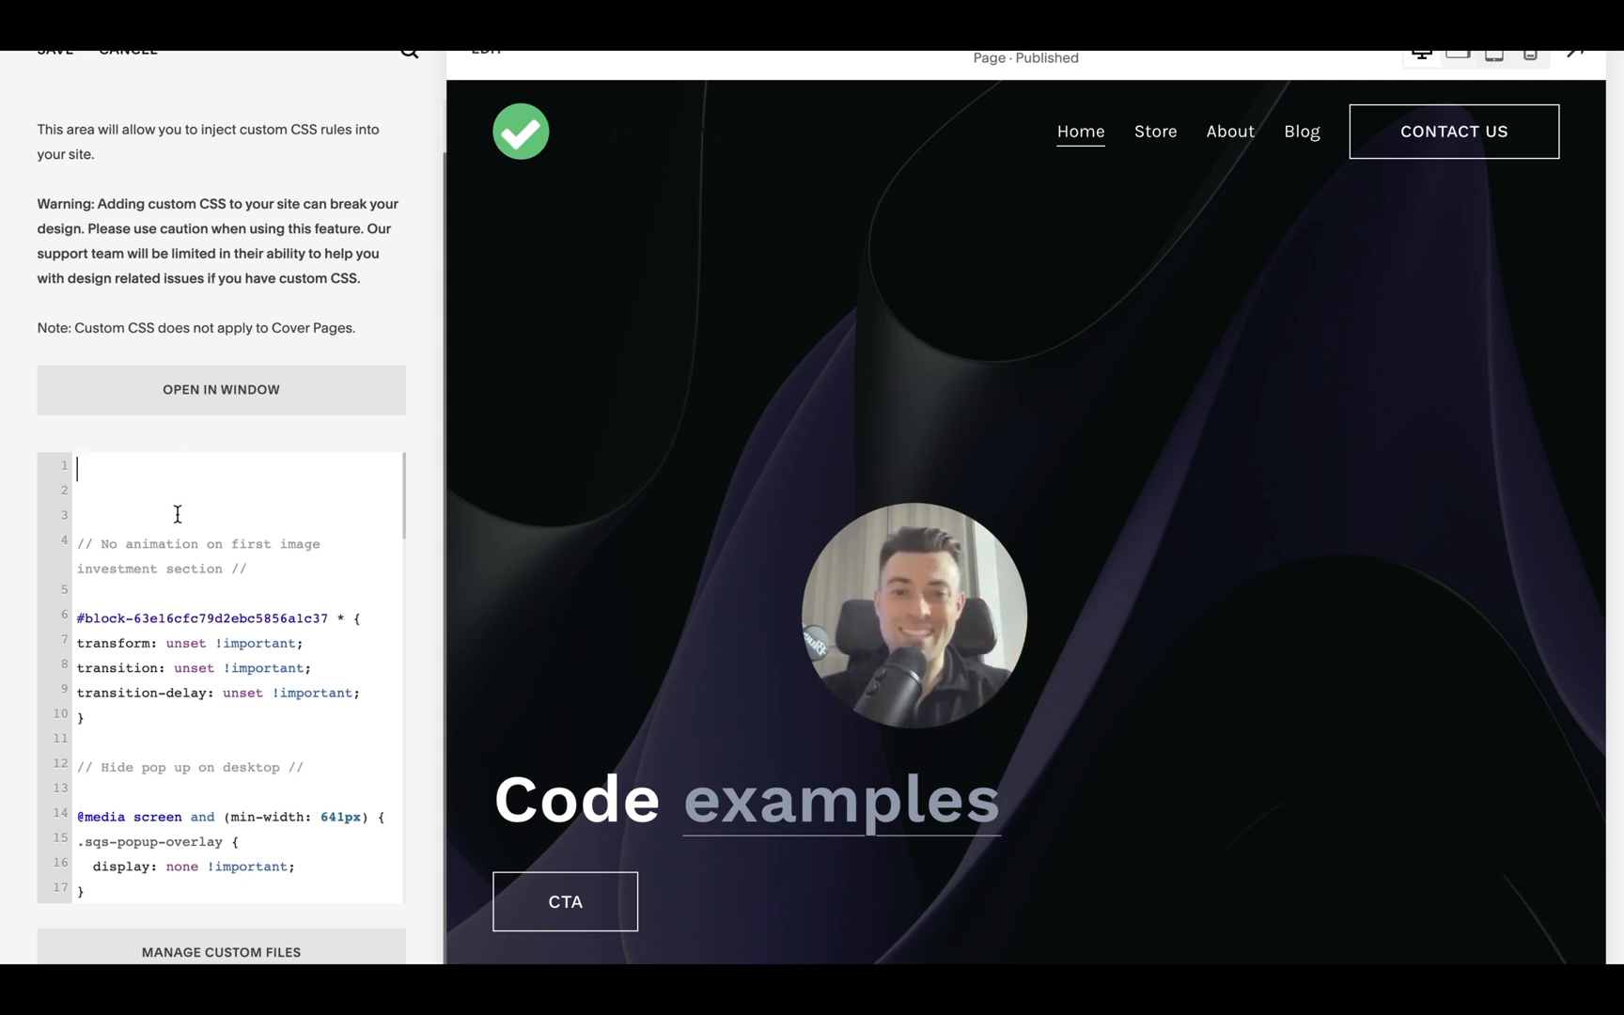
{"action": "type", "text": "c"}
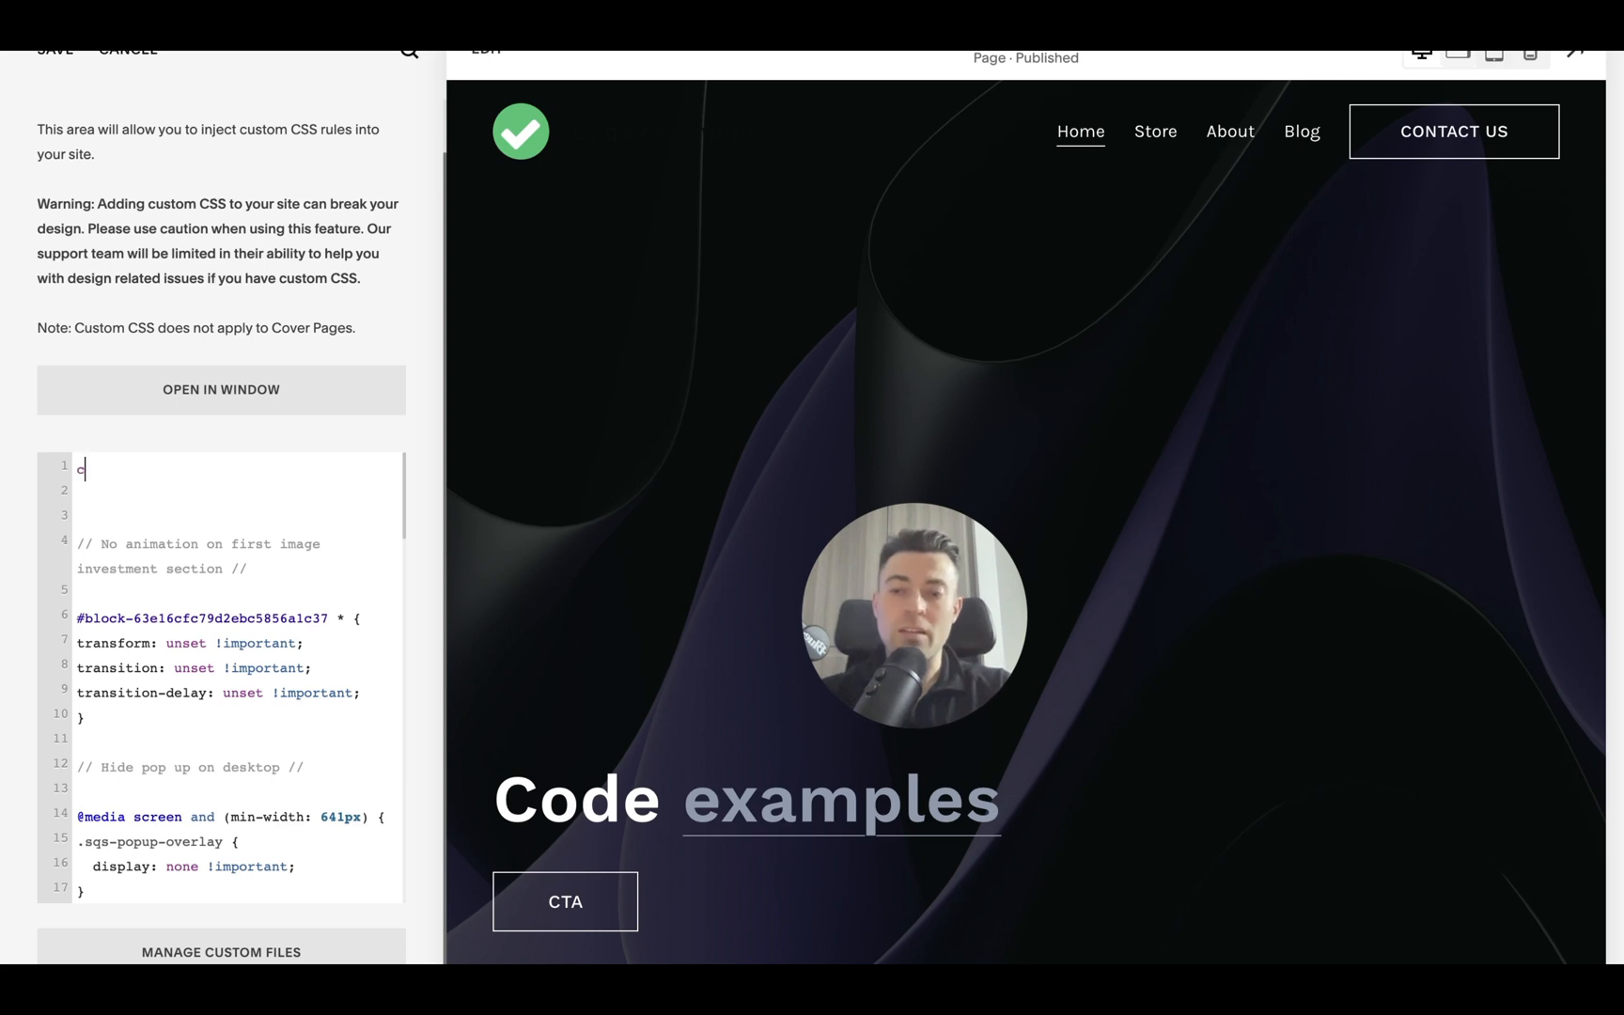
{"action": "type", "text": "wcn,"}
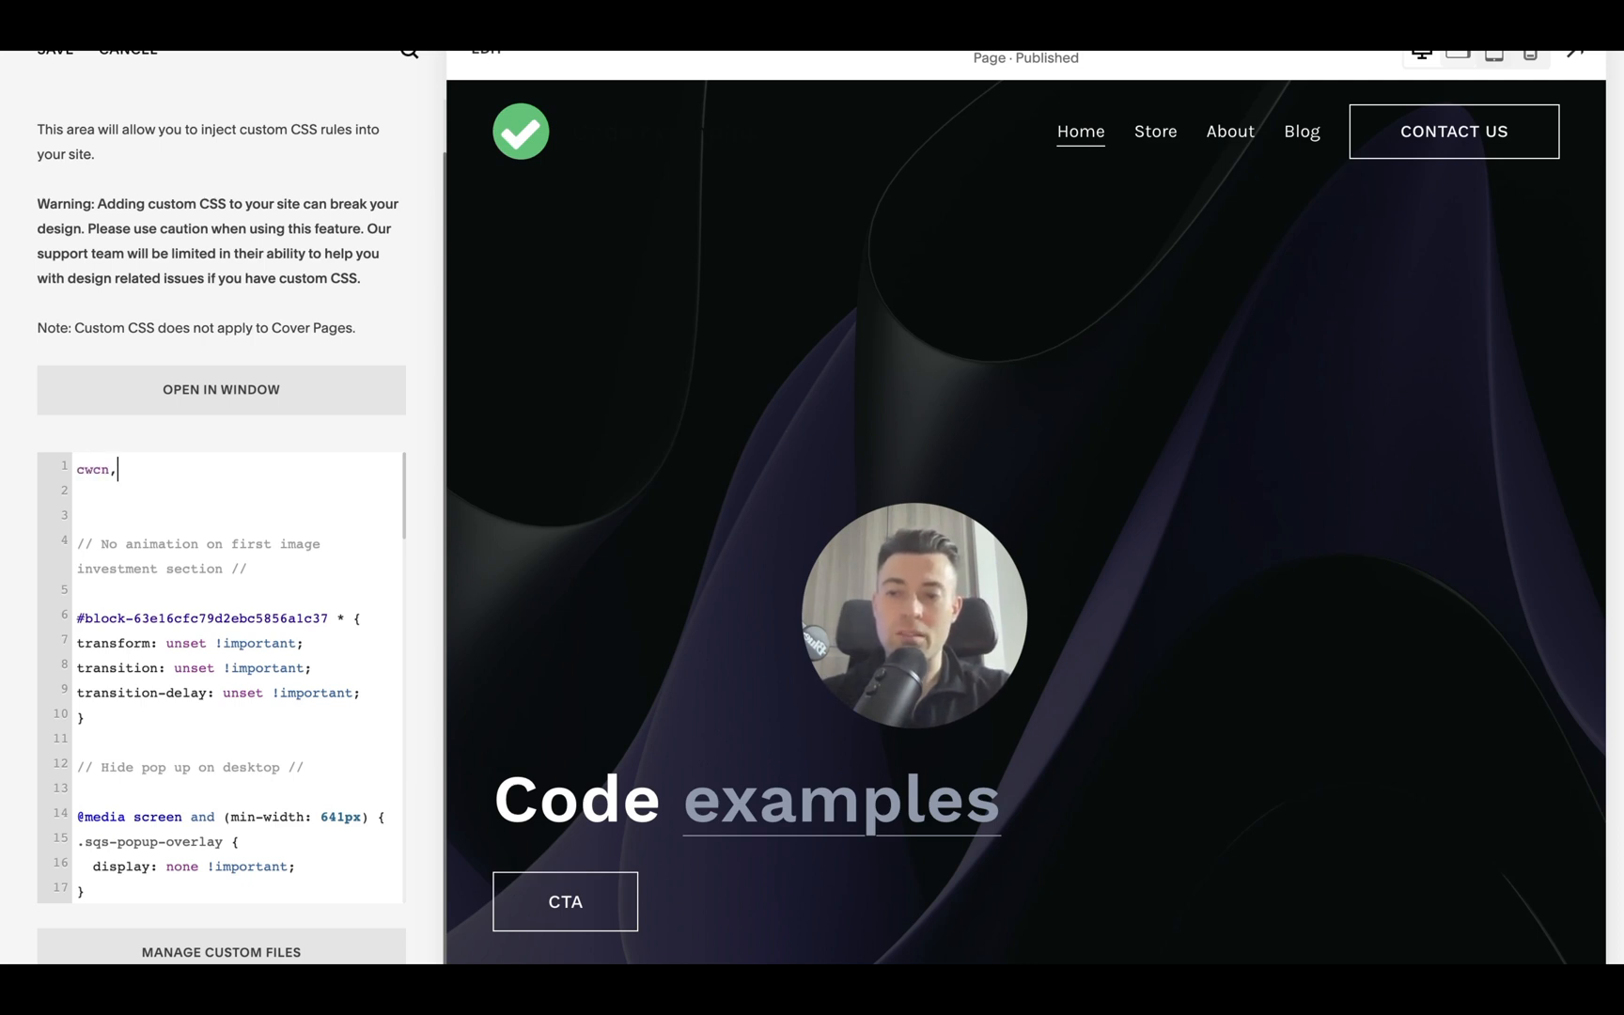
{"action": "type", "text": "{"}
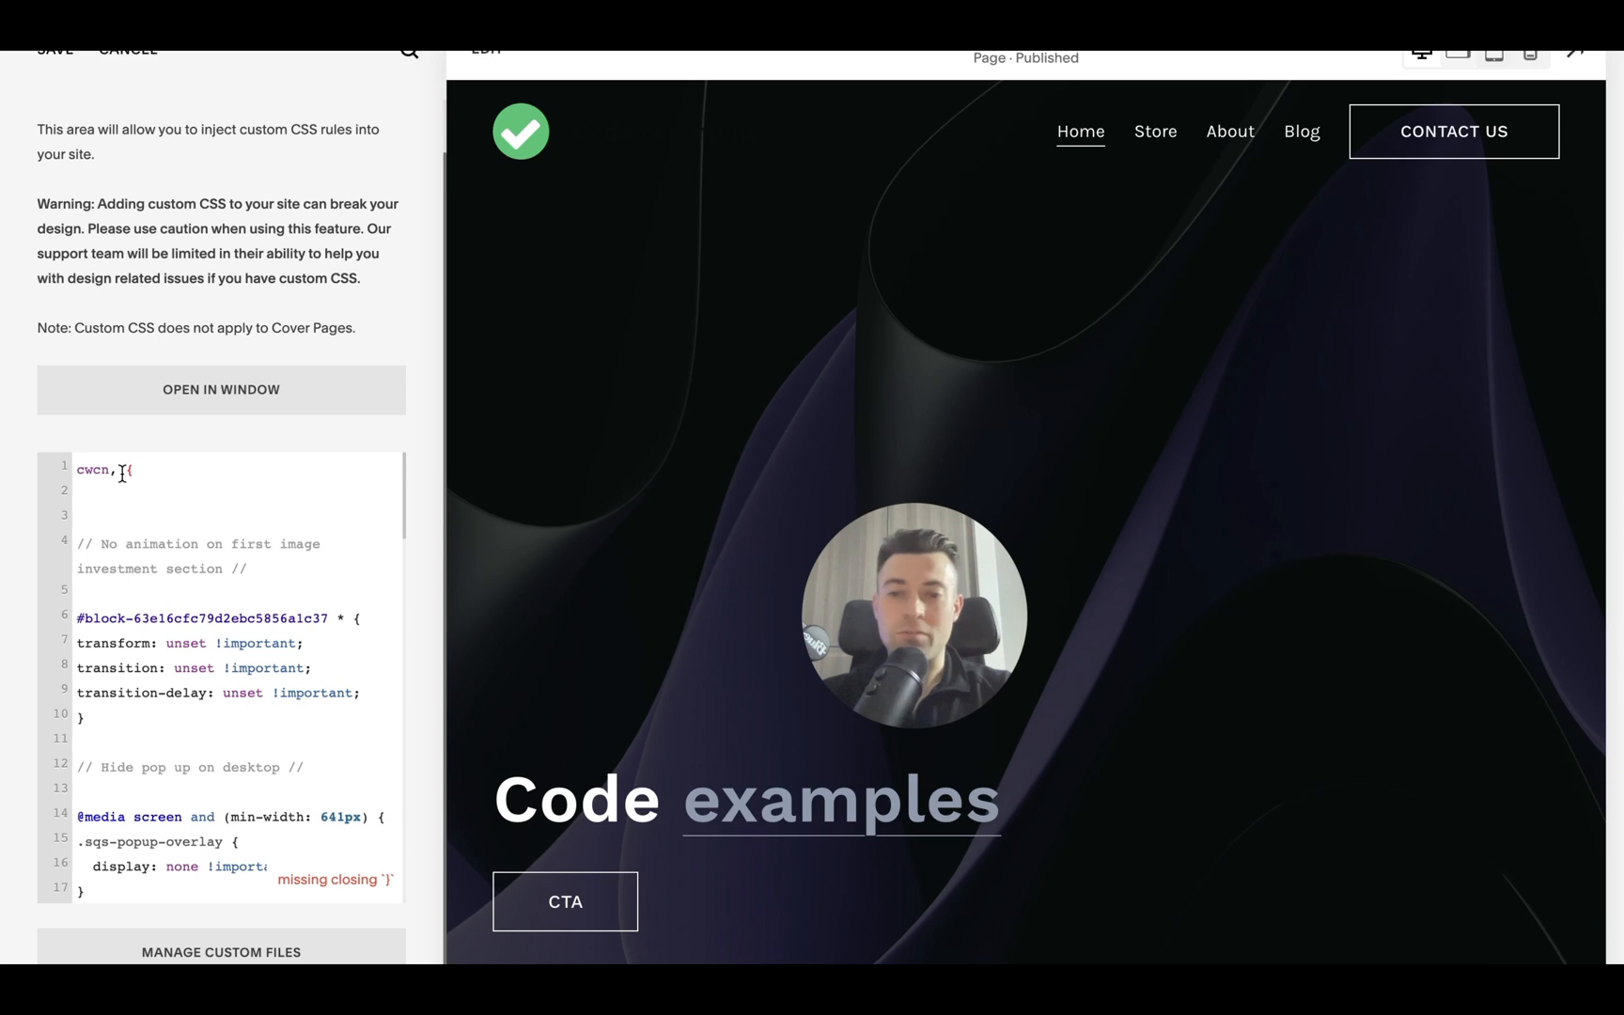
{"action": "type", "text": "11ze"}
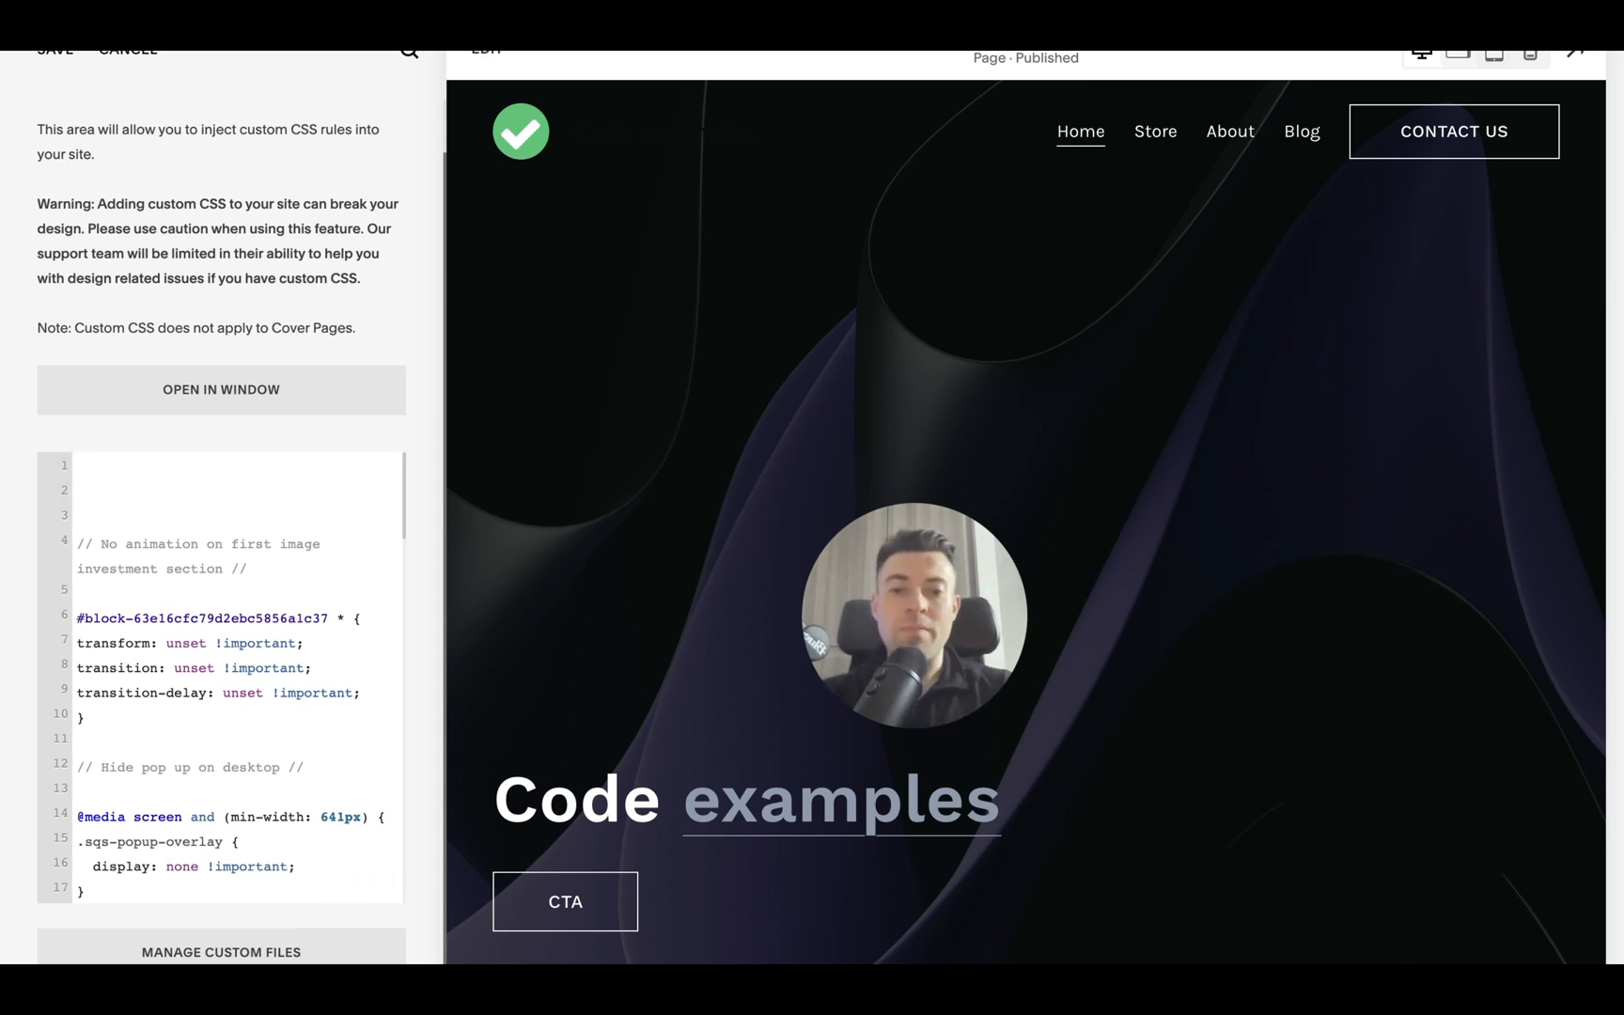
{"action": "left_click", "coordinate": [103, 466]}
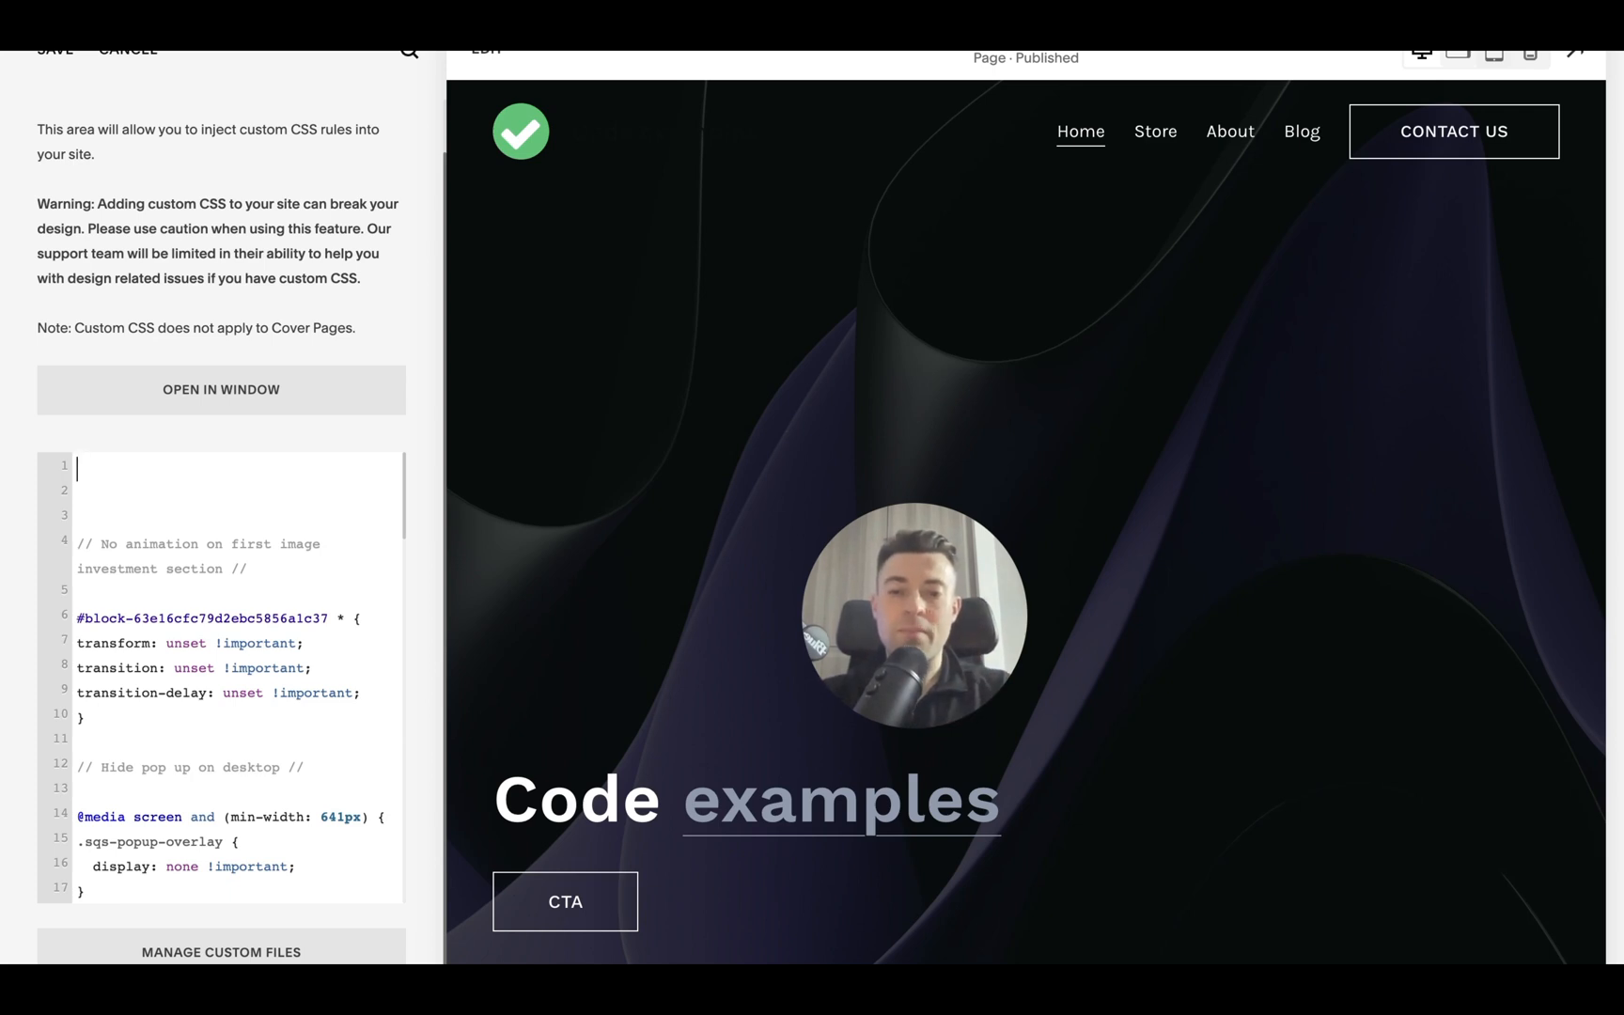